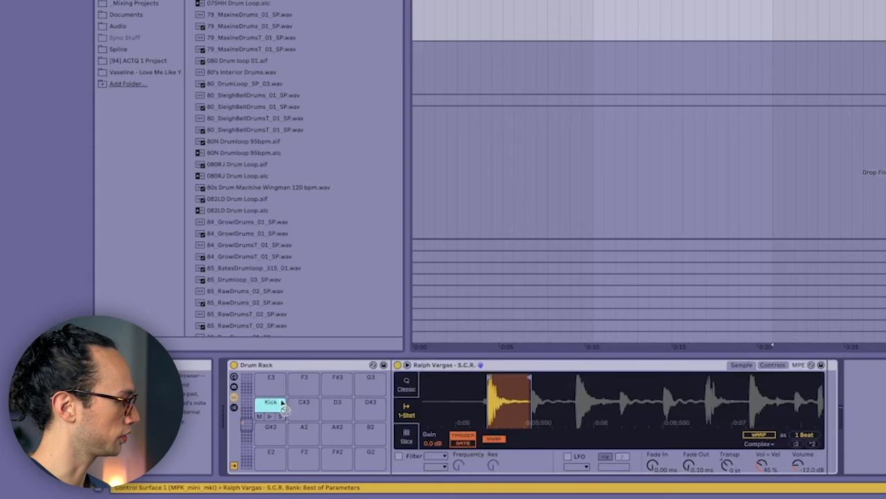
Step: Place the snare slice from the recorded sample onto an empty Drum Rack pad beside the Kick
{"action": "left_click", "coordinate": [337, 403]}
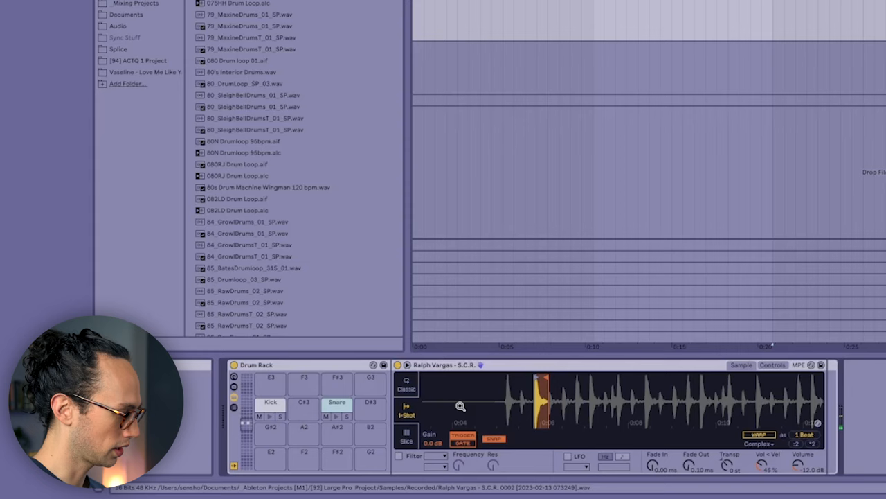